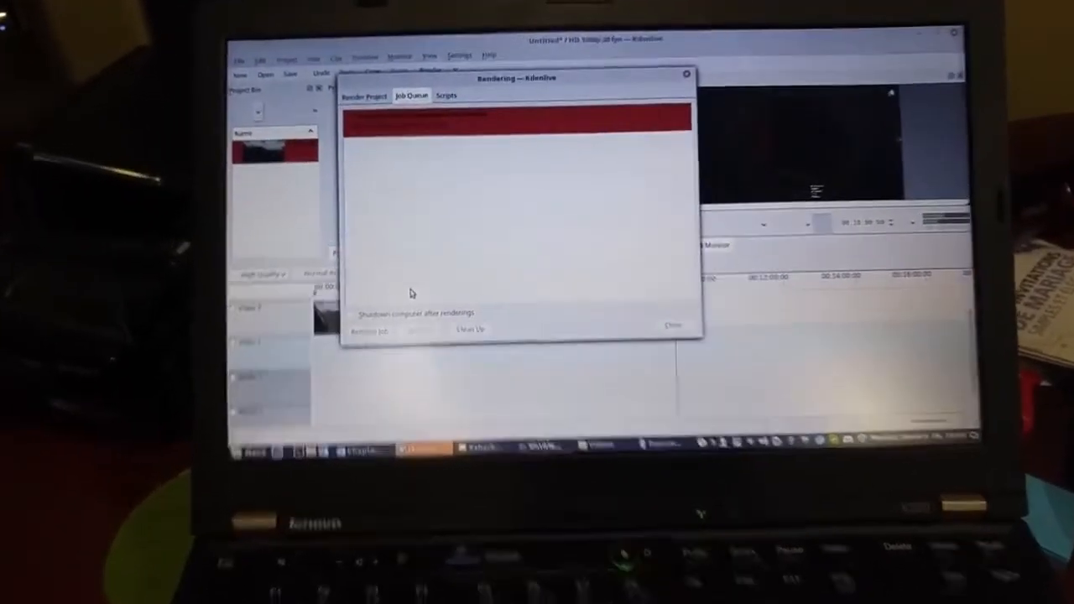
# Render the project with 4 threads, overwriting the existing output file, and check the Job Queue.
pyautogui.click(362, 94)
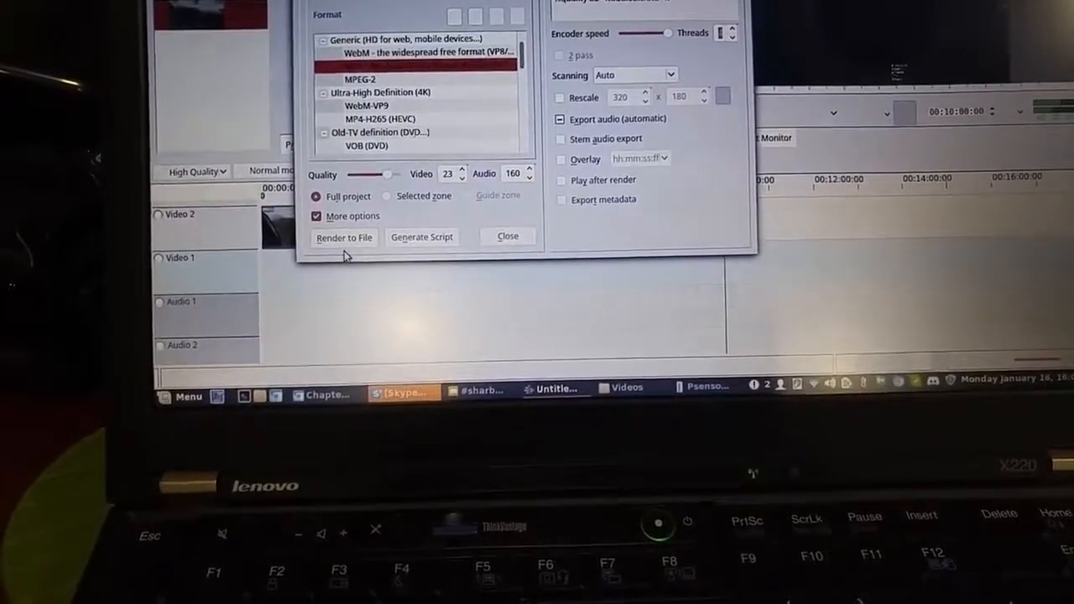
pyautogui.click(344, 238)
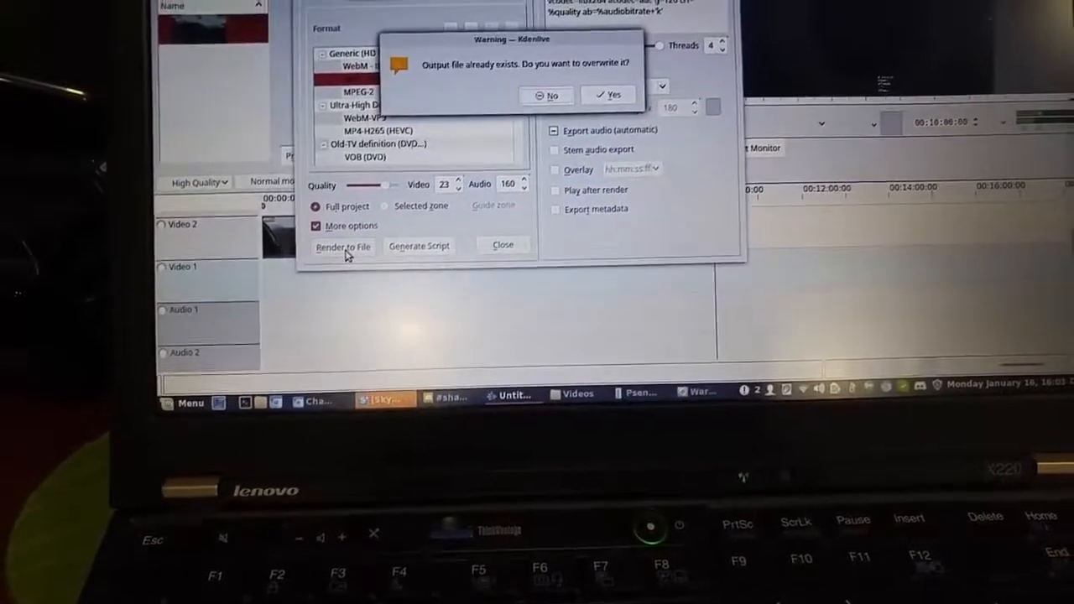
pyautogui.click(607, 94)
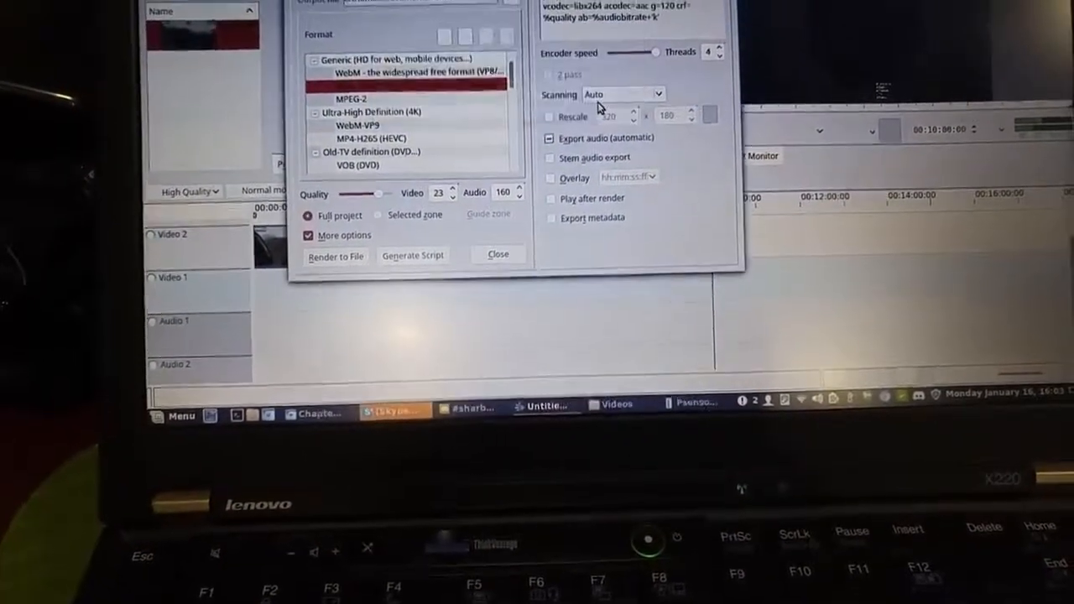
pyautogui.click(337, 256)
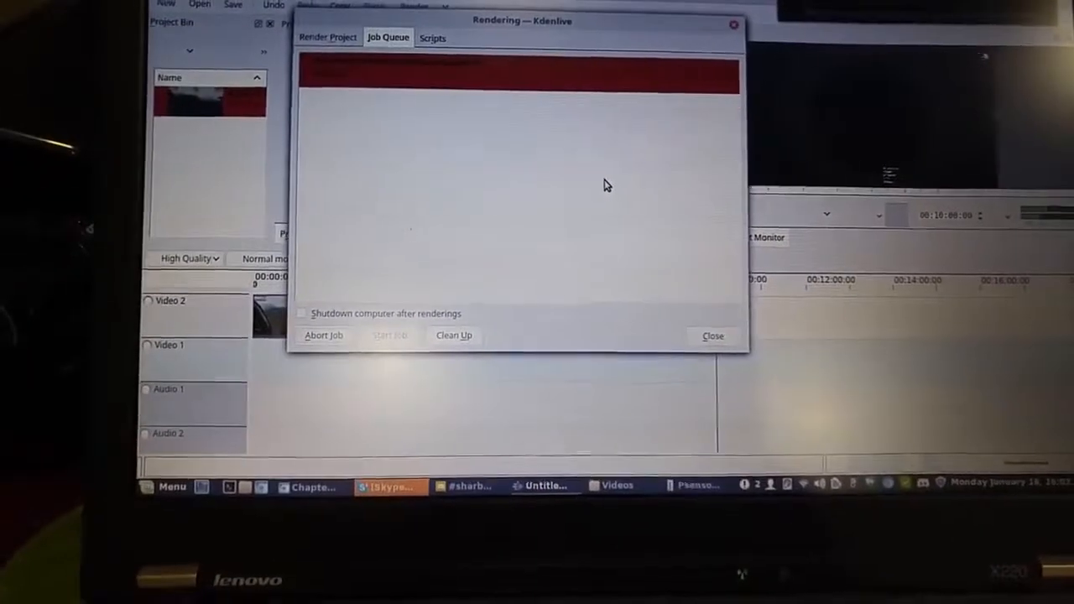